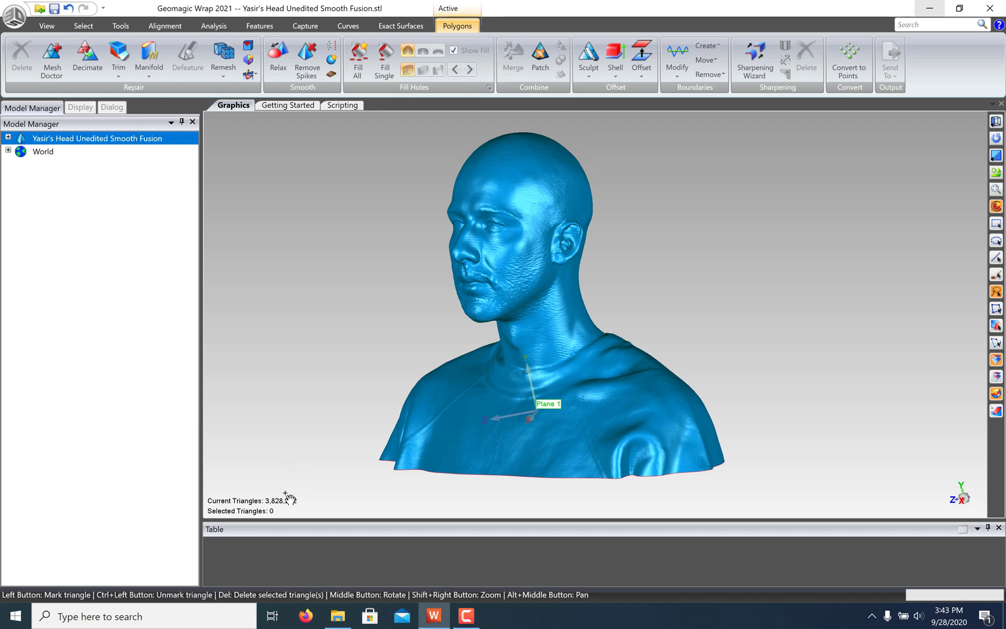
Turn on triangle edge display to inspect the 3,828,242-triangle head mesh up close
{"action": "left_click", "coordinate": [80, 107]}
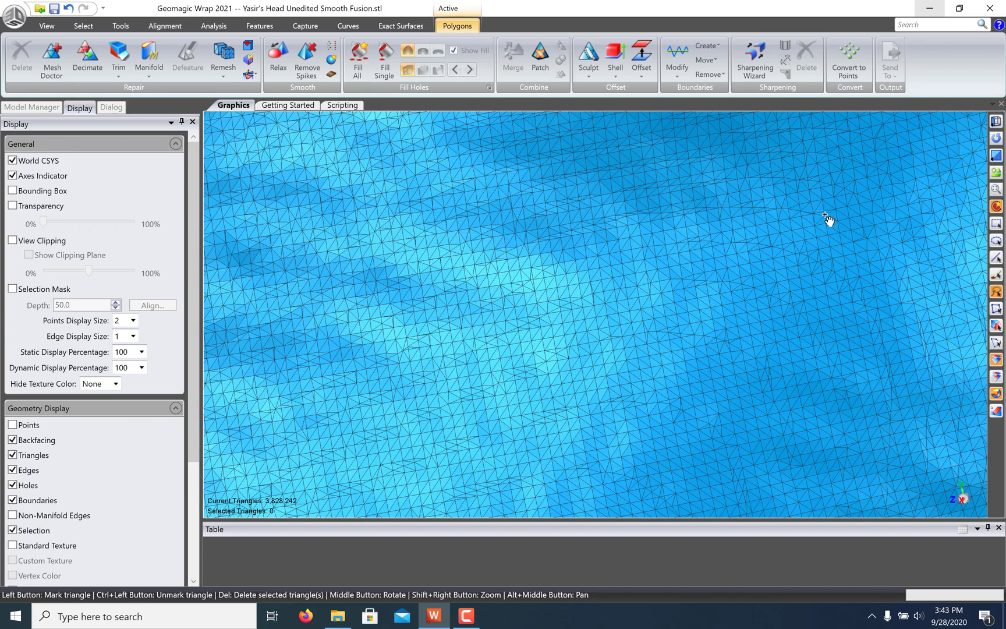
{"action": "mouse_move", "coordinate": [813, 223]}
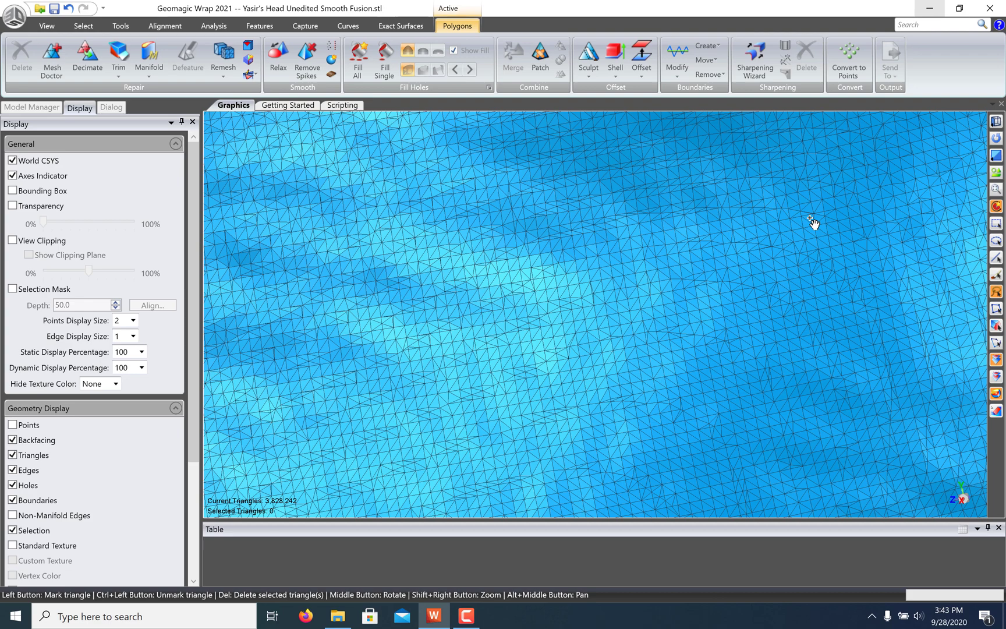
{"action": "mouse_move", "coordinate": [797, 213]}
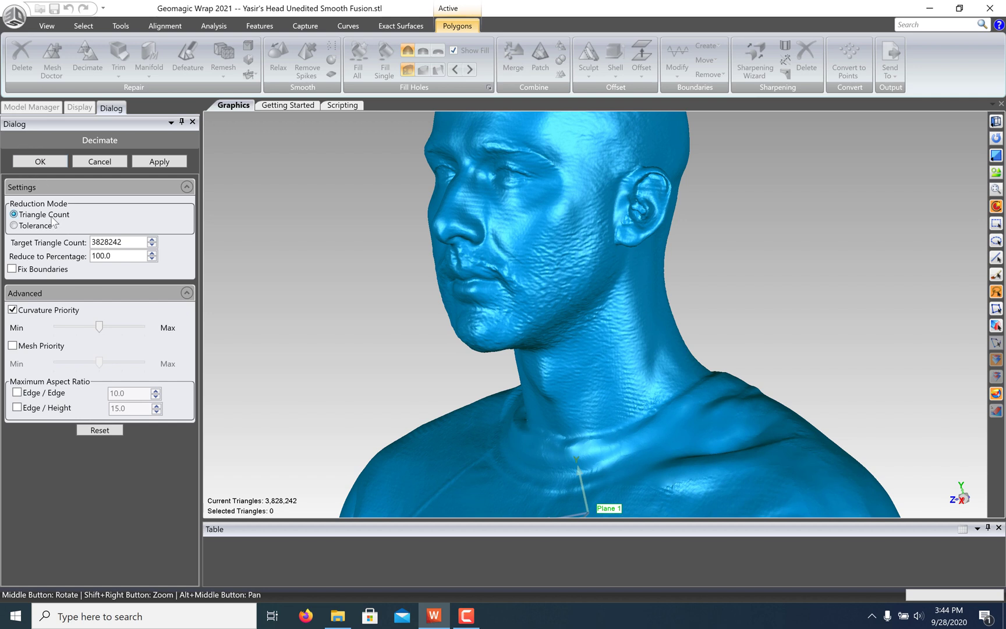
{"action": "mouse_move", "coordinate": [54, 224]}
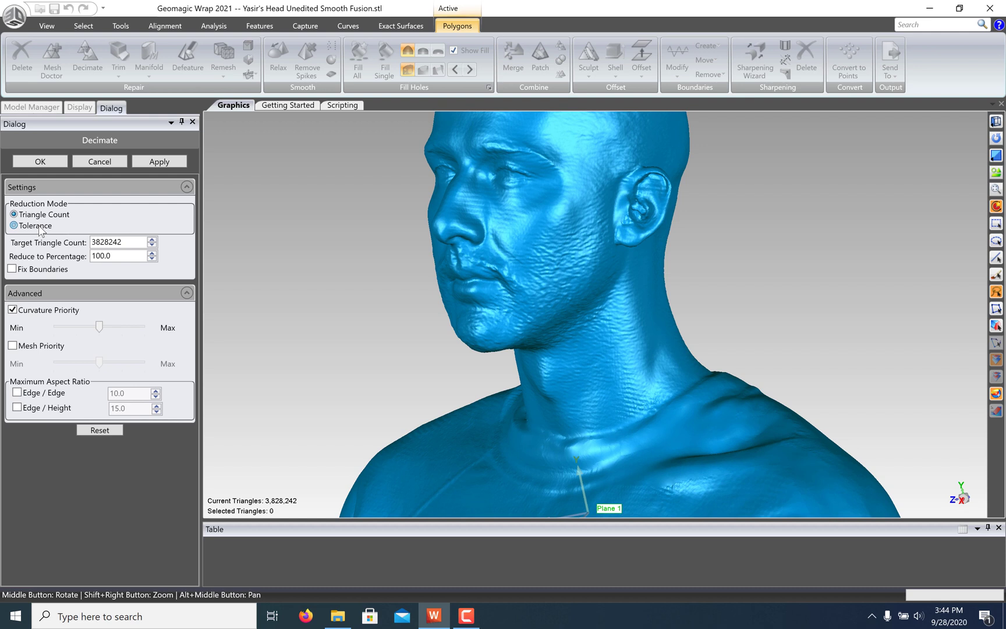
Decimate the head mesh by tolerance, 0.1 mm maximum with a 100000-triangle lower limit
{"action": "left_click", "coordinate": [12, 225]}
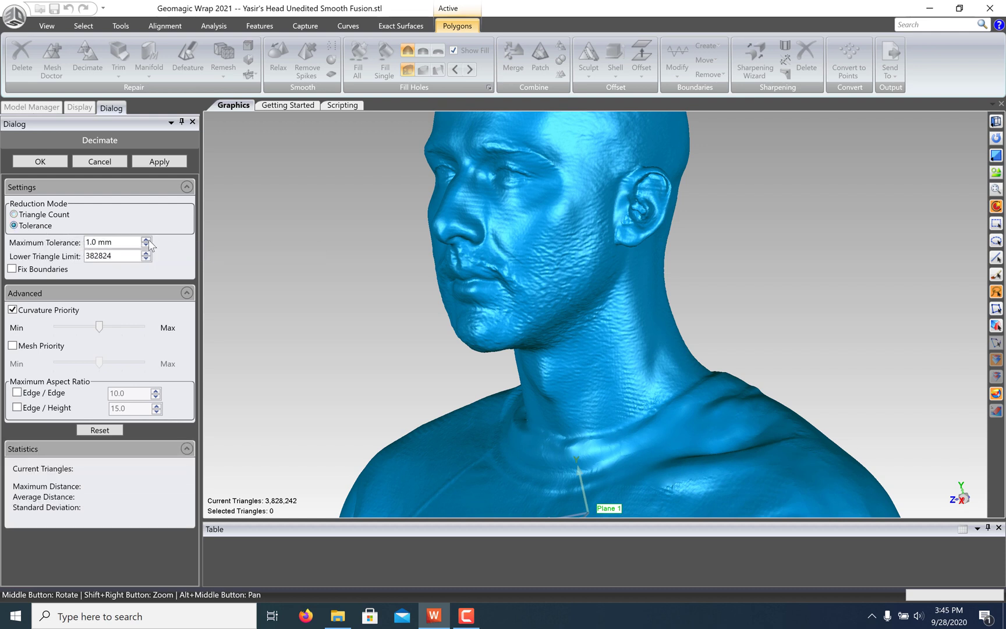
{"action": "mouse_move", "coordinate": [122, 244]}
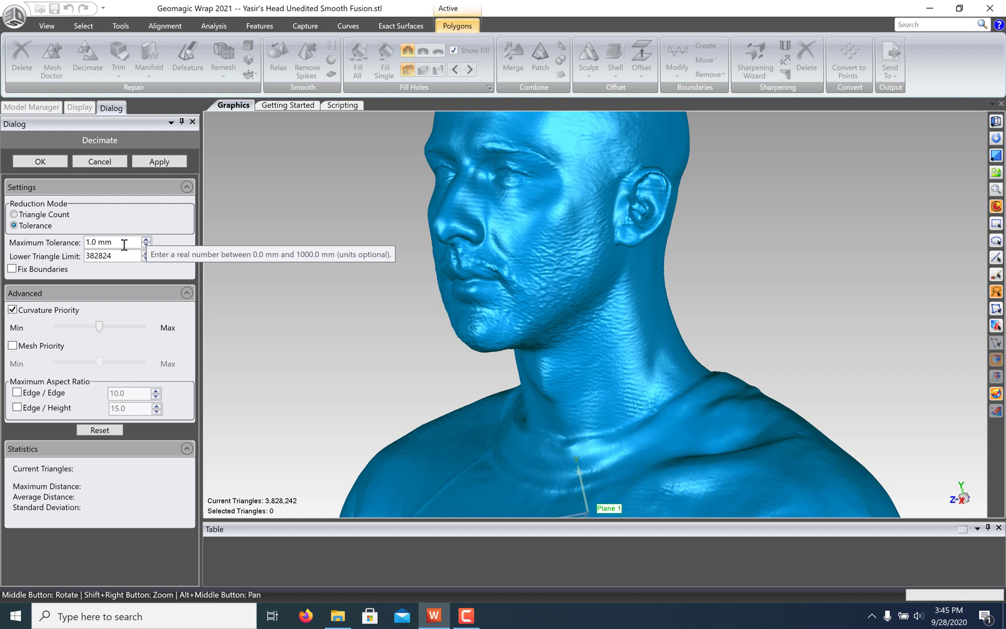
{"action": "left_click", "coordinate": [109, 255]}
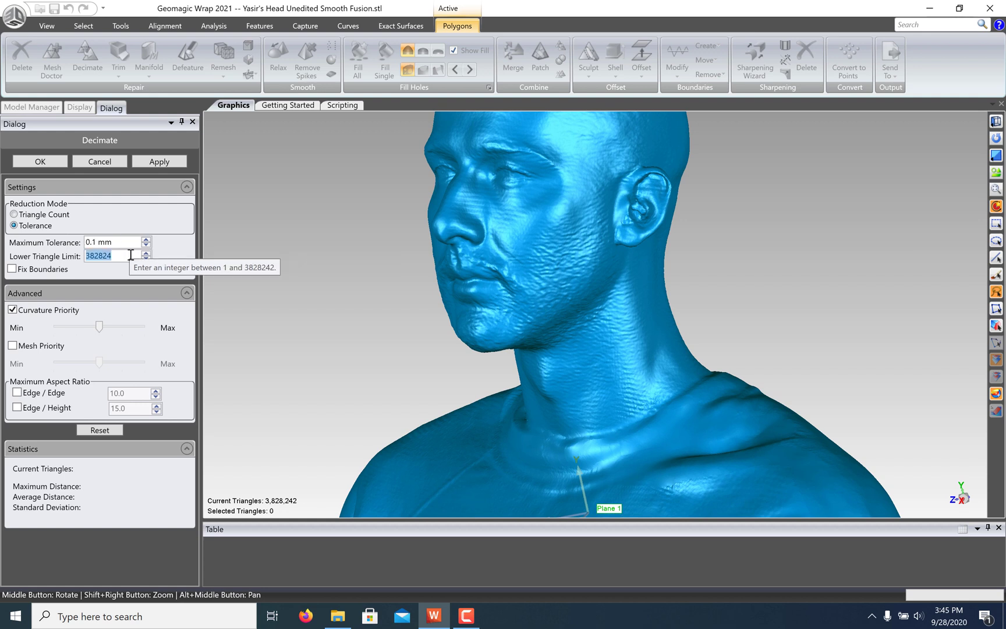
{"action": "type", "text": "100000"}
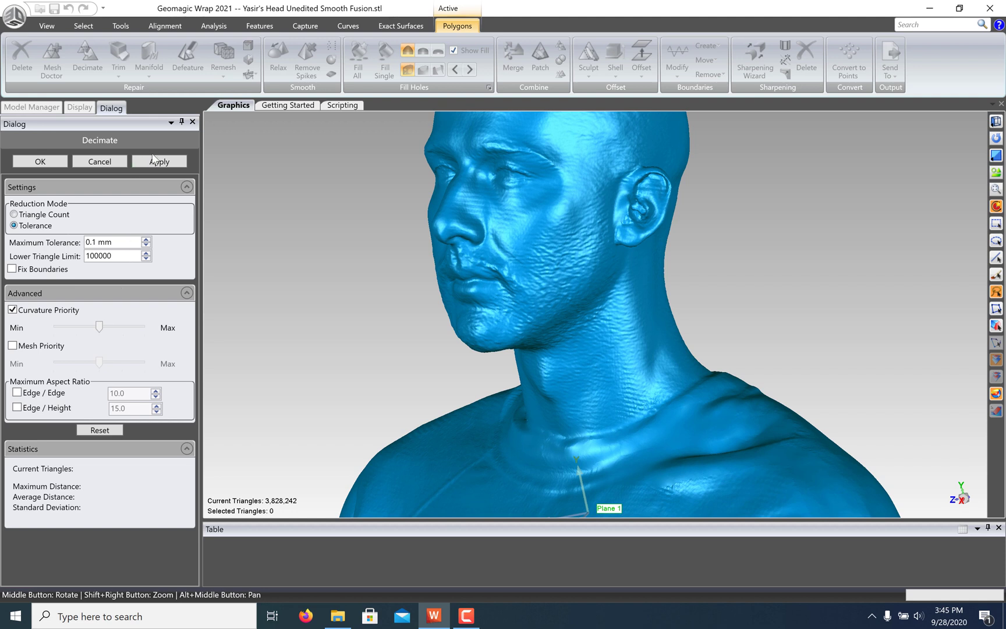
{"action": "left_click", "coordinate": [158, 162]}
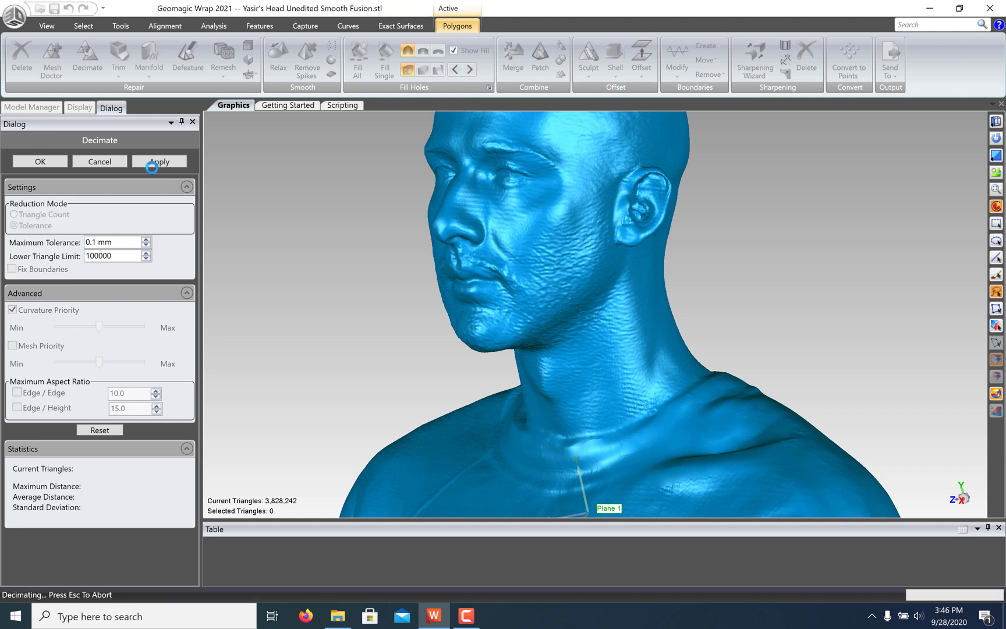
Hide triangle edges, review decimation statistics (533,974 triangles), and accept the result
{"action": "left_click", "coordinate": [79, 107]}
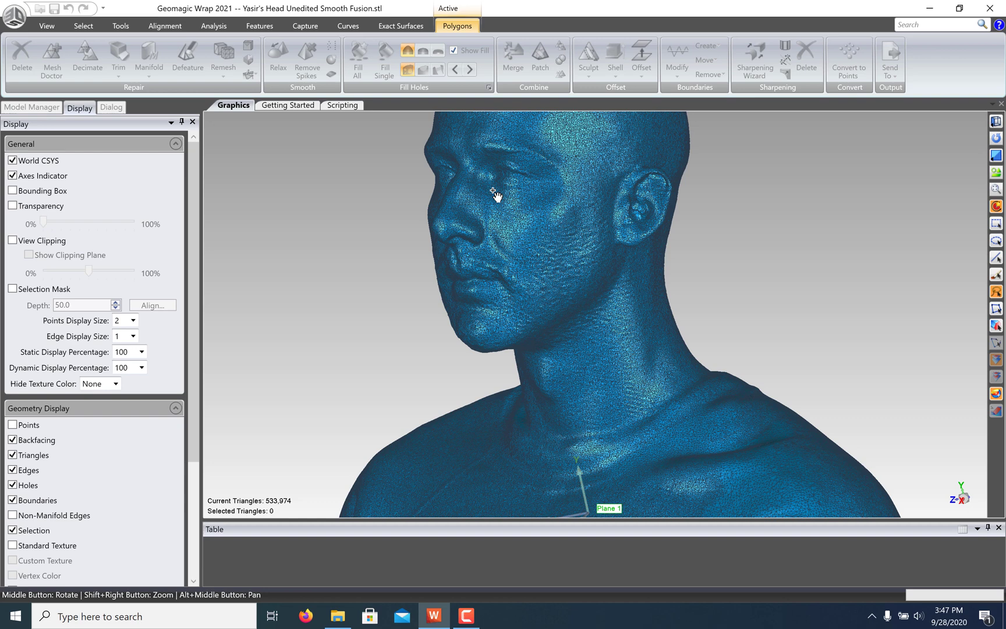
{"action": "left_click", "coordinate": [13, 470]}
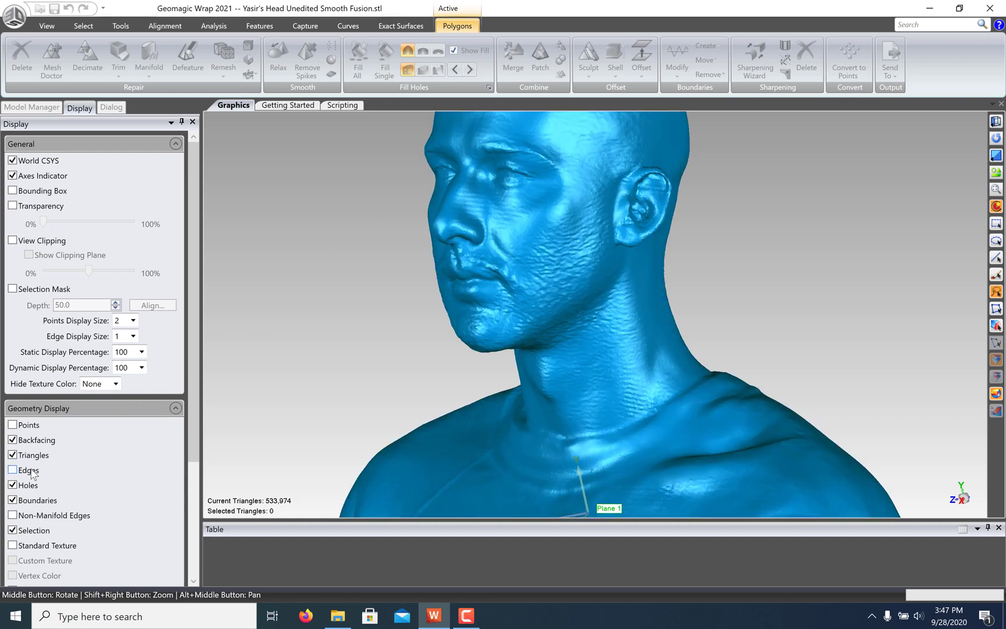
{"action": "left_click", "coordinate": [111, 107]}
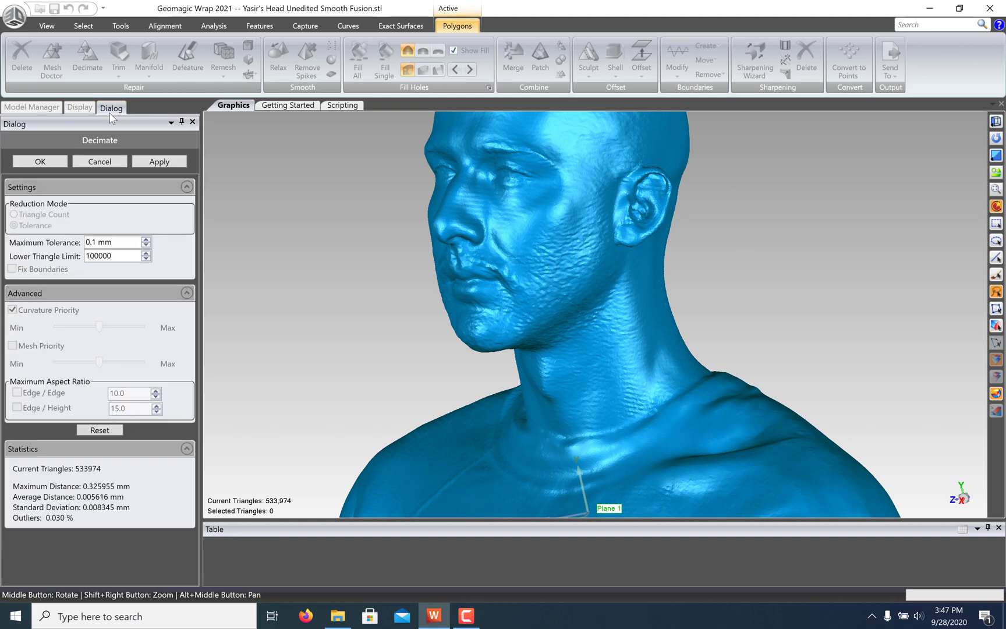
{"action": "left_click", "coordinate": [39, 162]}
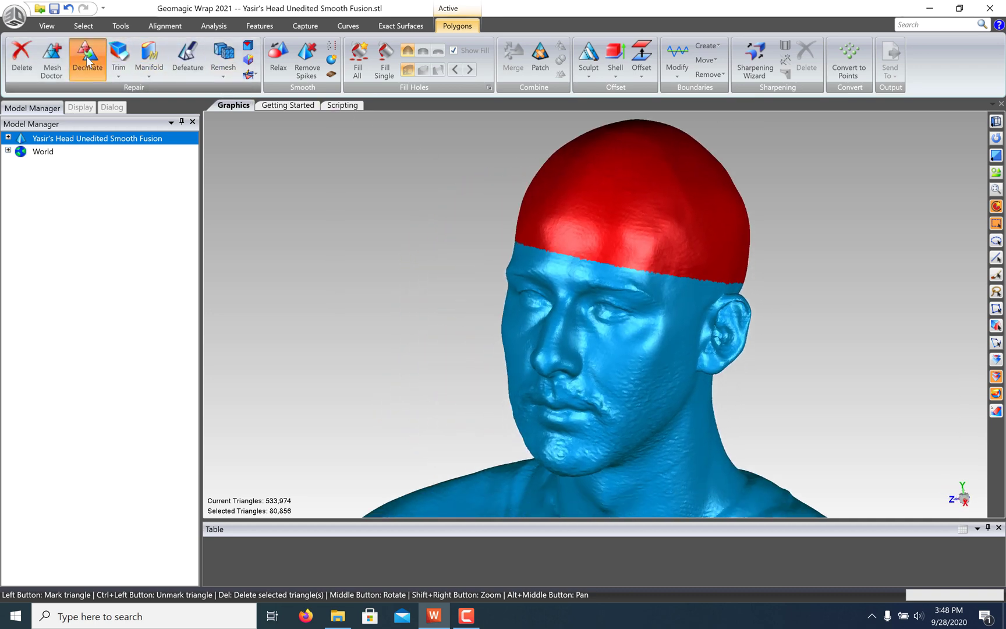
Decimate the selected scalp region to 10 percent of its triangles
{"action": "left_click", "coordinate": [87, 58]}
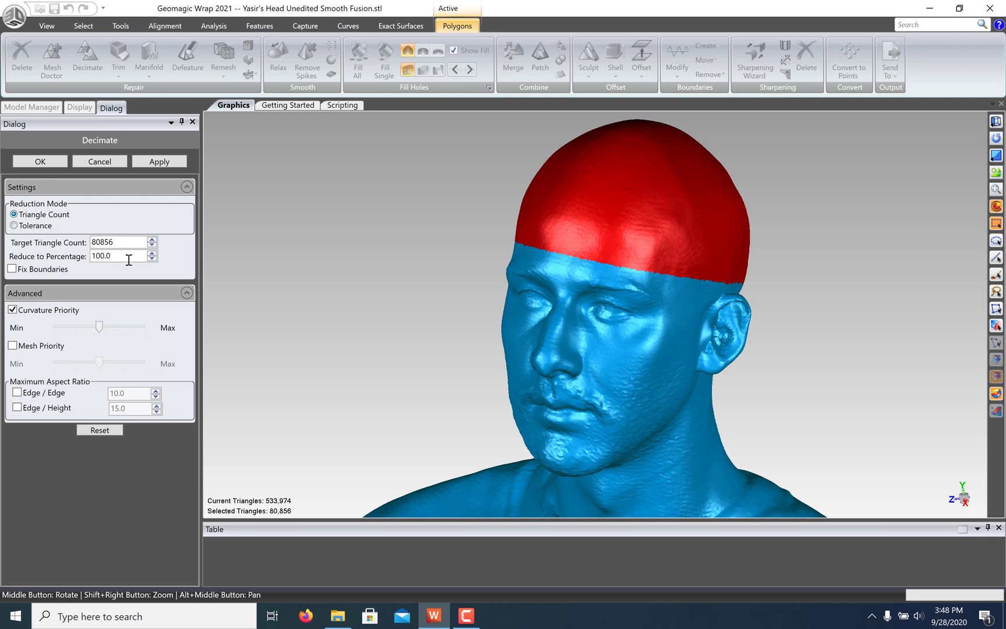
{"action": "type", "text": "10"}
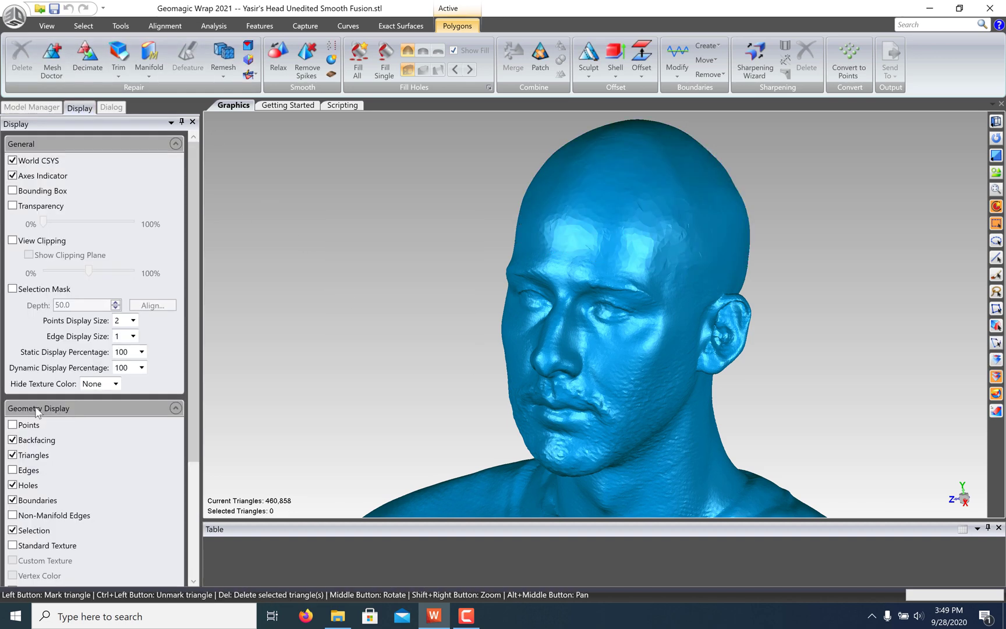
Show triangle edges, zoom out over the 150,530-triangle bust, then reopen display settings
{"action": "left_click", "coordinate": [12, 470]}
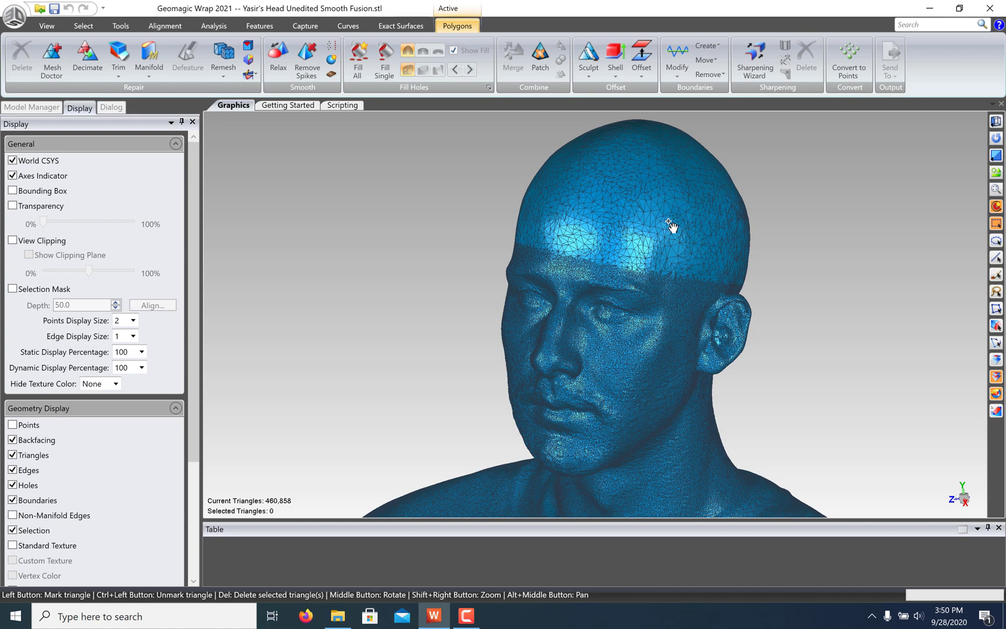
{"action": "left_click_drag", "start_coordinate": [669, 222], "coordinate": [852, 280]}
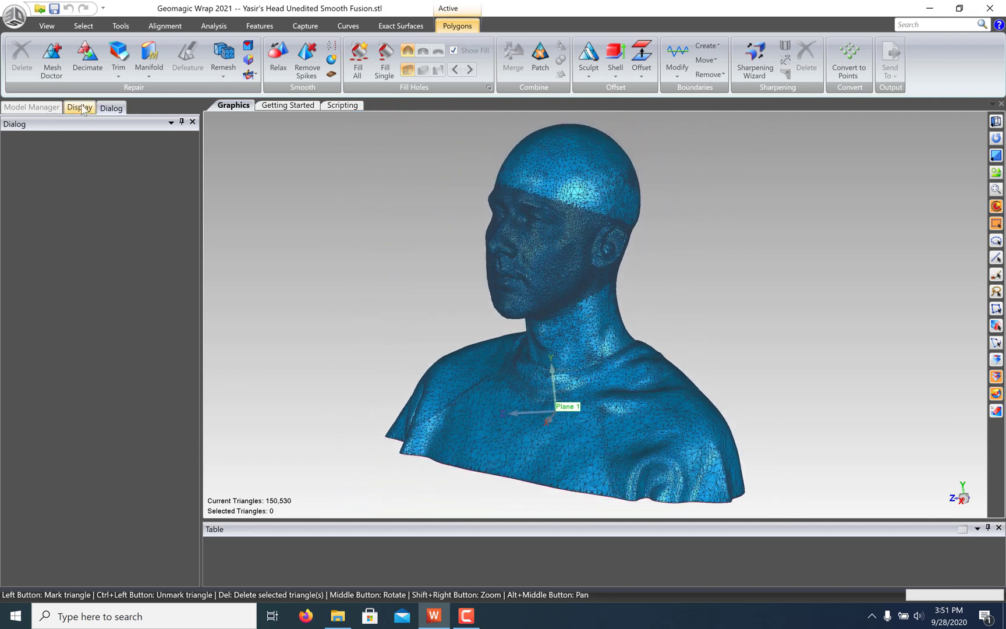
{"action": "left_click", "coordinate": [79, 107]}
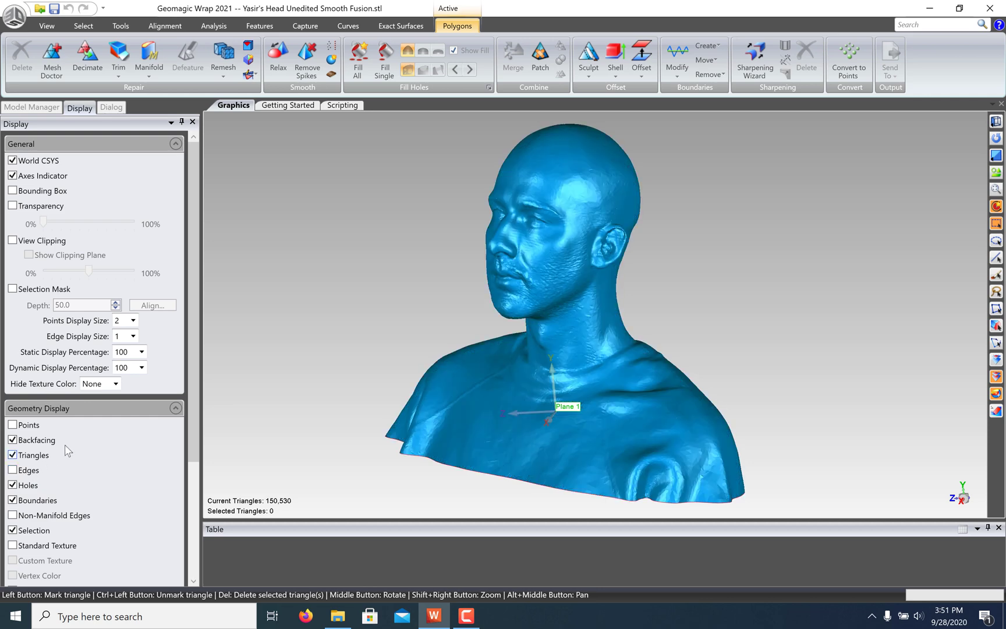